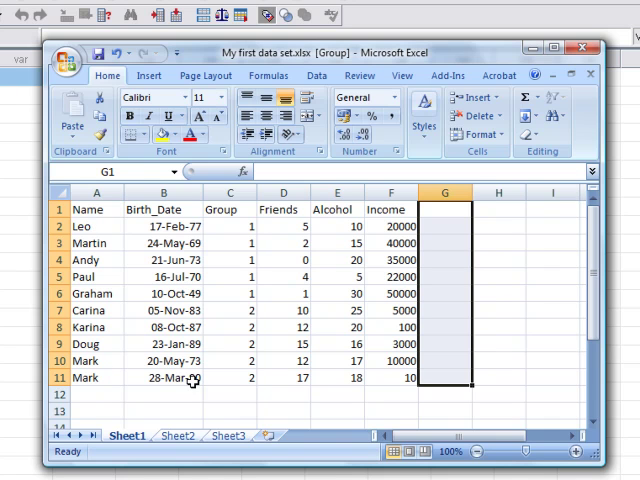
pyautogui.moveTo(283, 395)
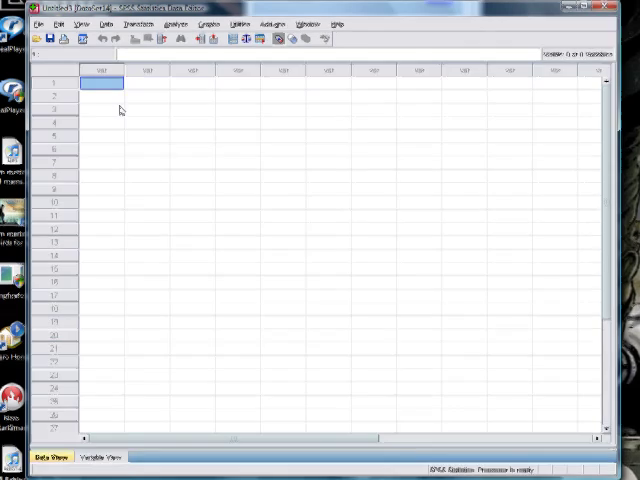
# Open data with file type Excel and select Lecturer Data 2008.xlsx from the Data folder.
pyautogui.click(66, 59)
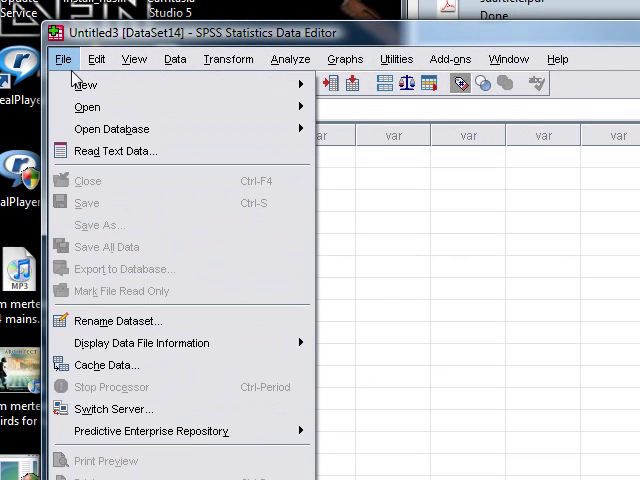
pyautogui.click(175, 59)
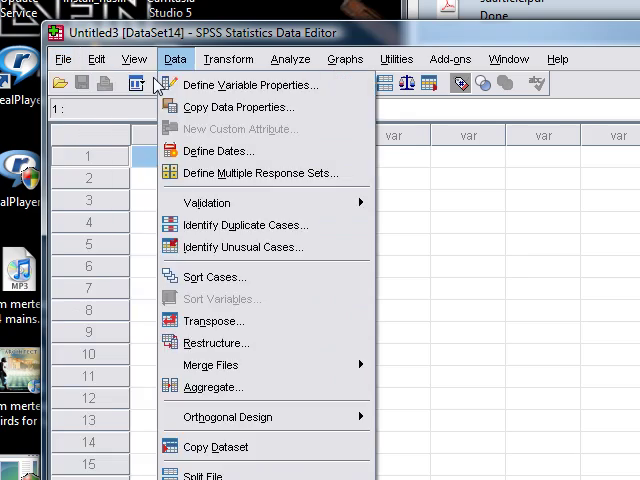
pyautogui.click(23, 46)
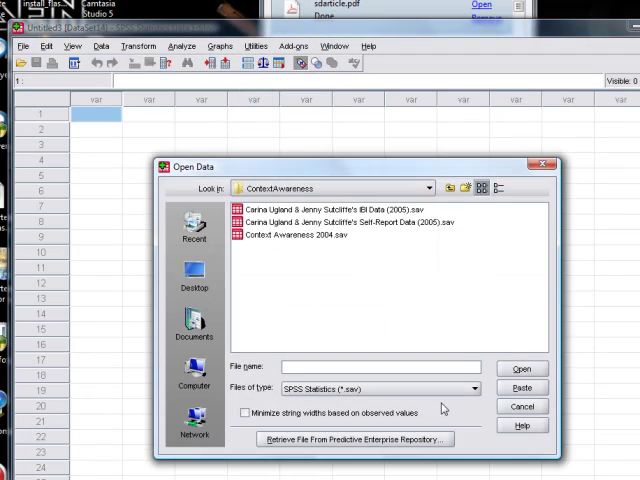
pyautogui.moveTo(463, 396)
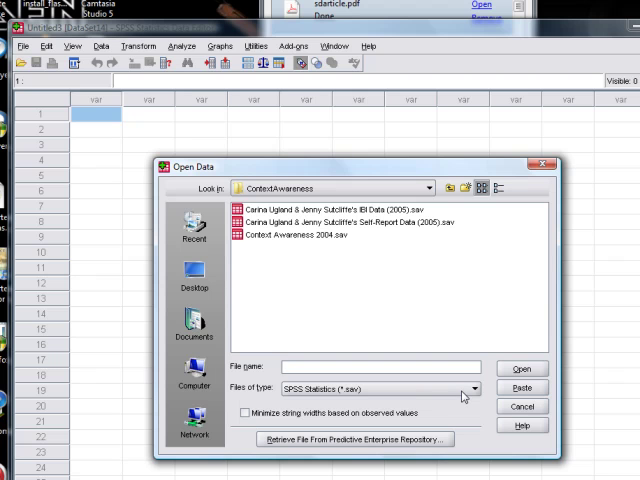
pyautogui.click(470, 389)
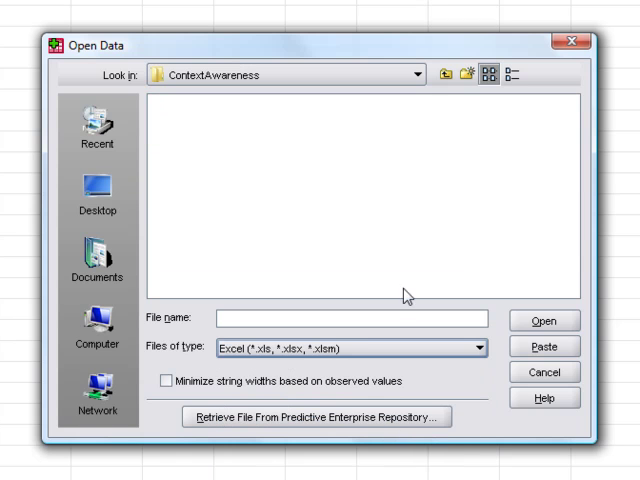
pyautogui.click(444, 75)
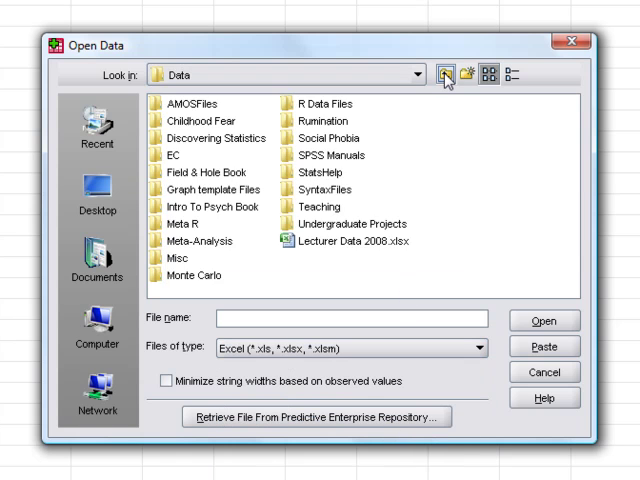
pyautogui.click(345, 240)
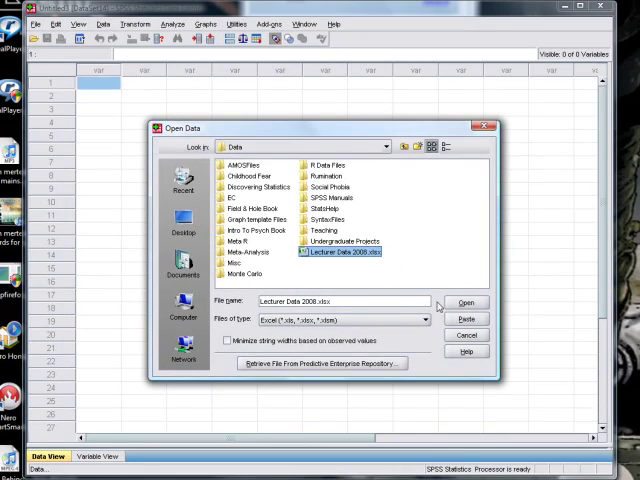
# Open Lecturer Data 2008.xlsx, reading variable names from row one and worksheet Sheet1 [A1:F11].
pyautogui.click(466, 302)
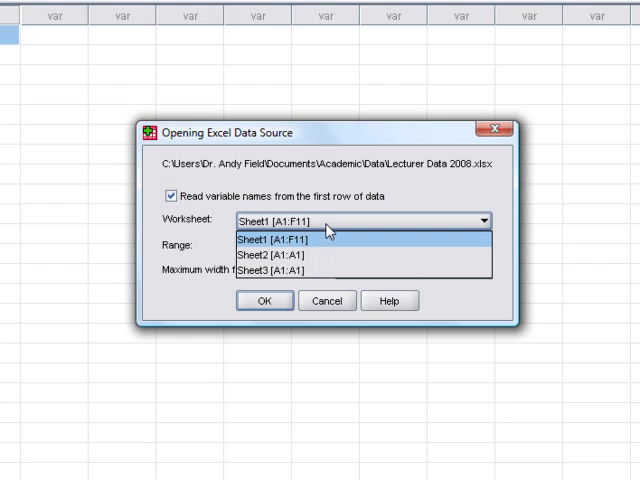
pyautogui.moveTo(290, 270)
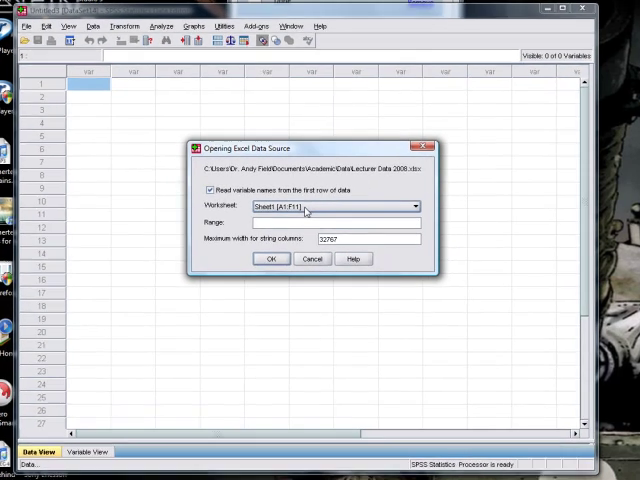
# Confirm the Excel import, loading ten cases across six variables from Name to Income.
pyautogui.click(270, 259)
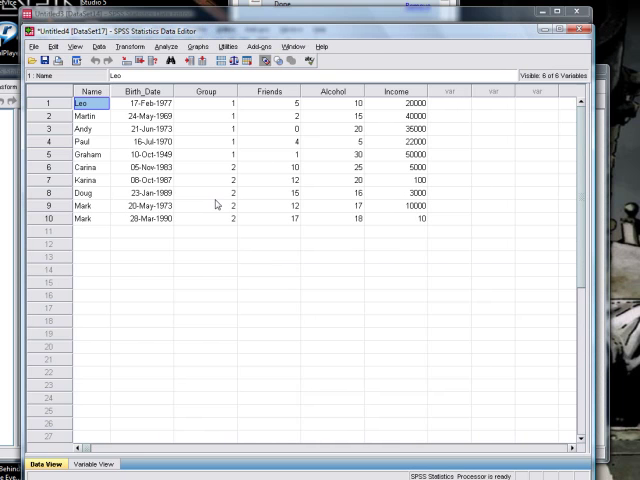
pyautogui.moveTo(447, 143)
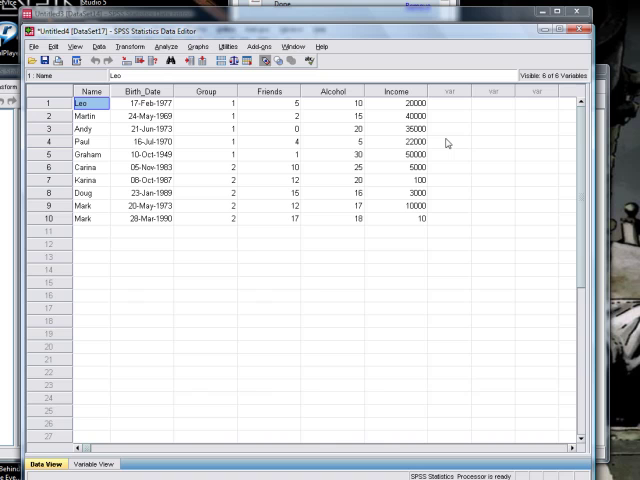
pyautogui.moveTo(212, 79)
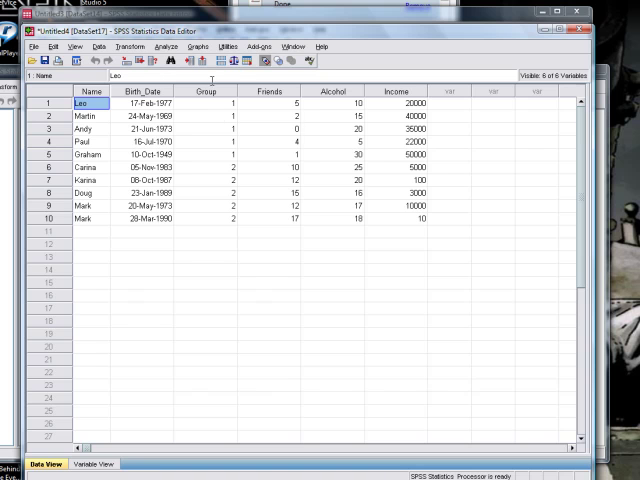
pyautogui.moveTo(117, 104)
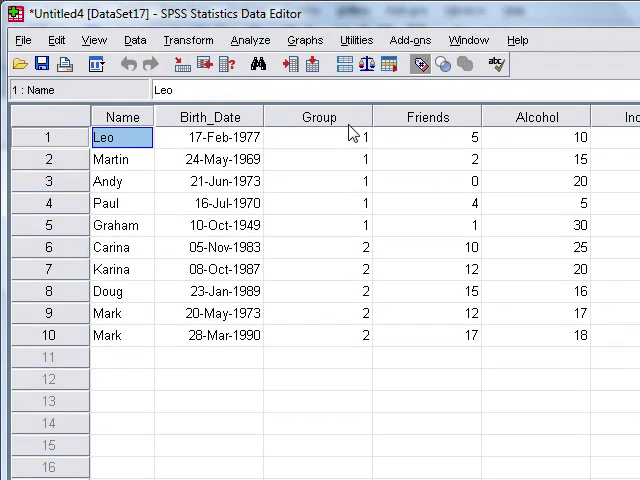
pyautogui.moveTo(335, 155)
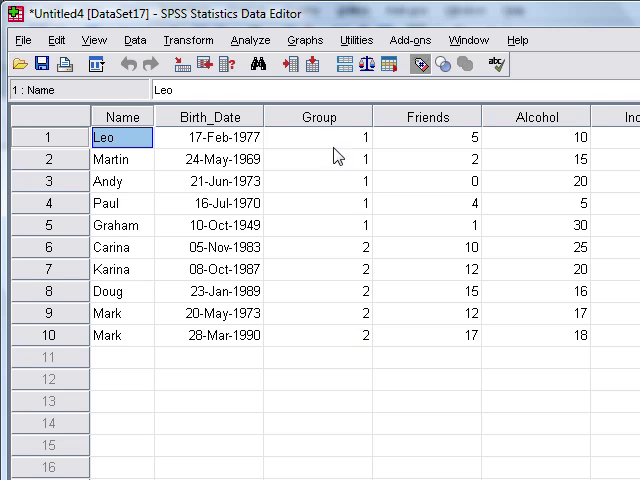
pyautogui.moveTo(338, 375)
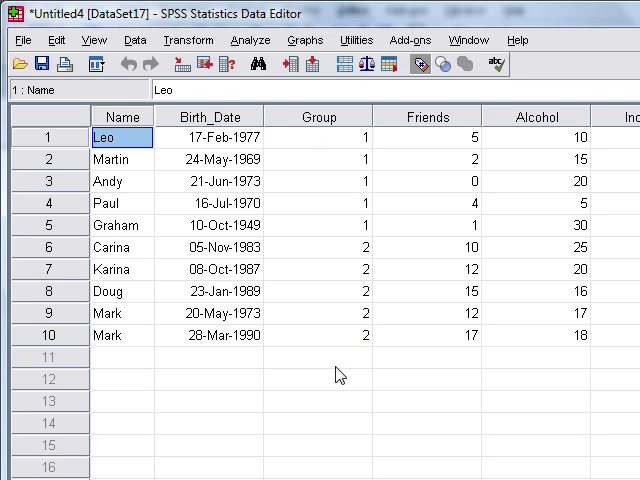
pyautogui.moveTo(337, 162)
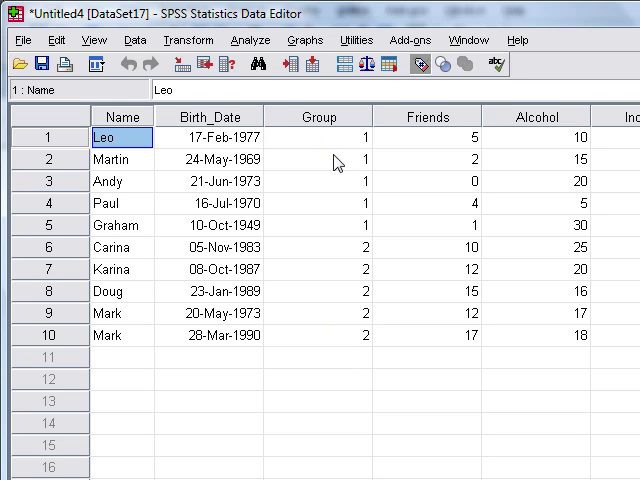
pyautogui.moveTo(336, 231)
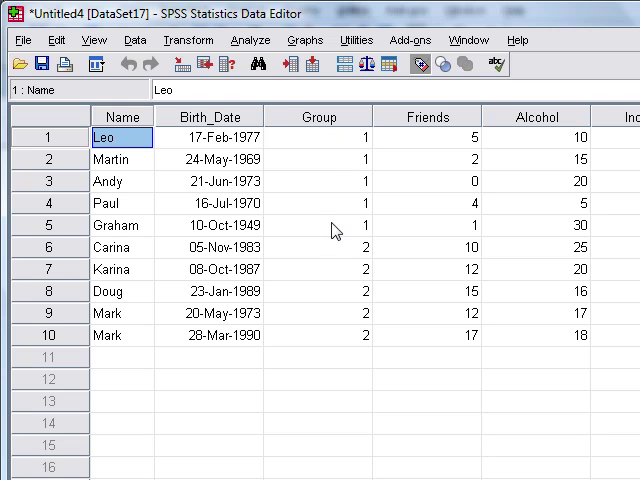
pyautogui.moveTo(342, 258)
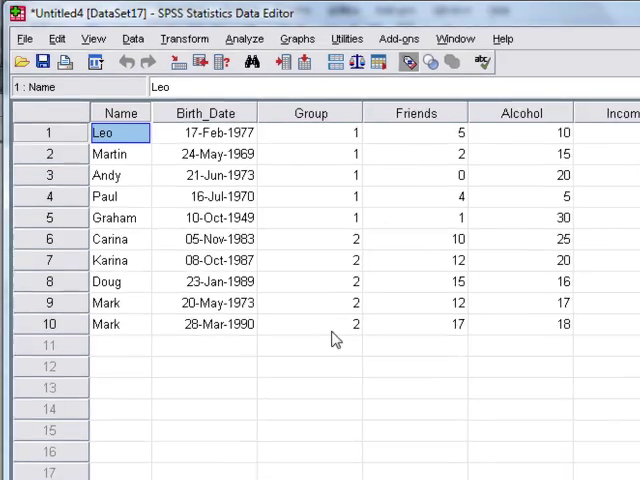
# In Variable View, label Group value 1 as Lecturer and 2 as Student.
pyautogui.click(103, 442)
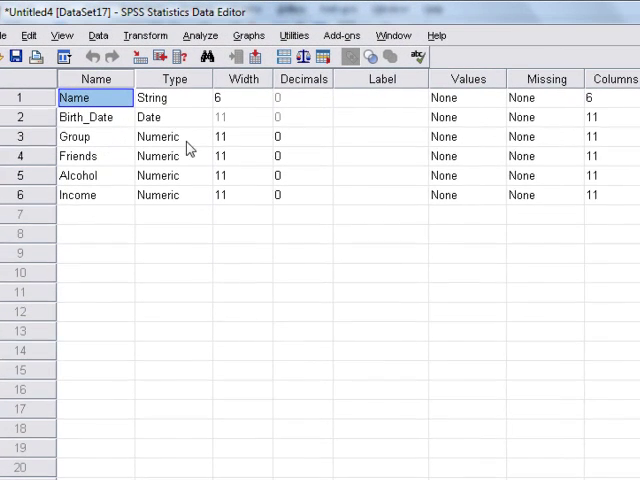
pyautogui.moveTo(497, 145)
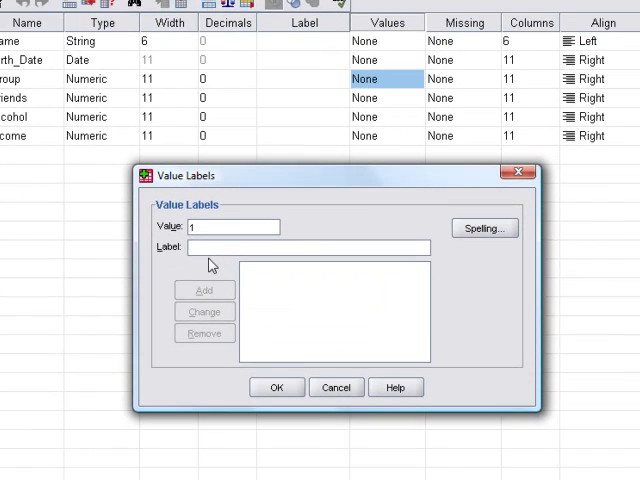
pyautogui.write('Lec')
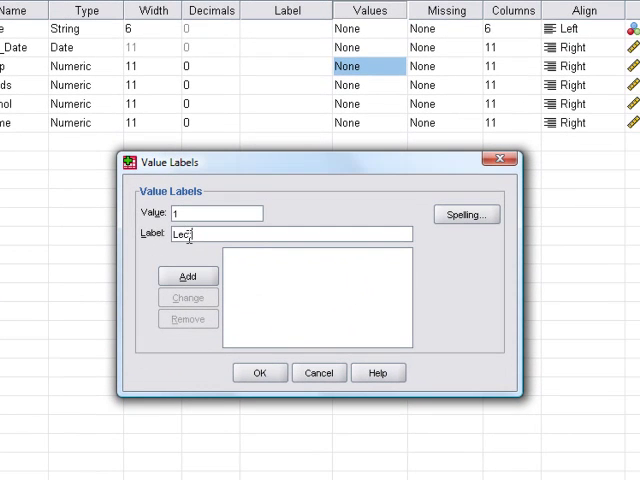
pyautogui.click(187, 276)
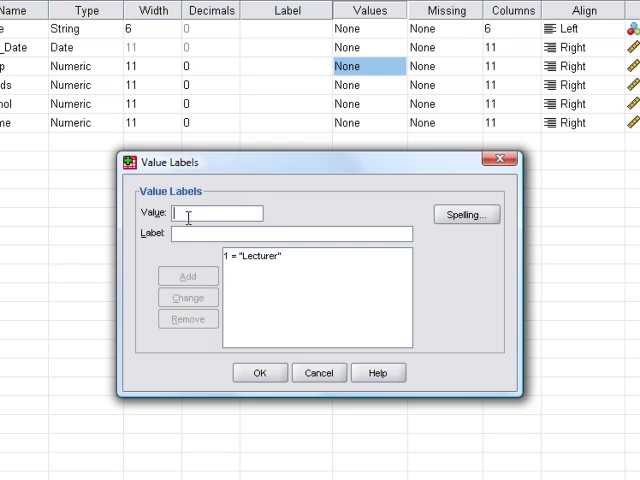
pyautogui.write('2')
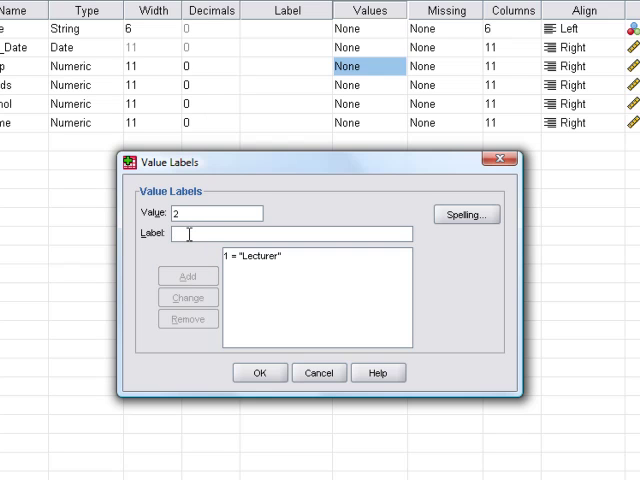
pyautogui.write('Student')
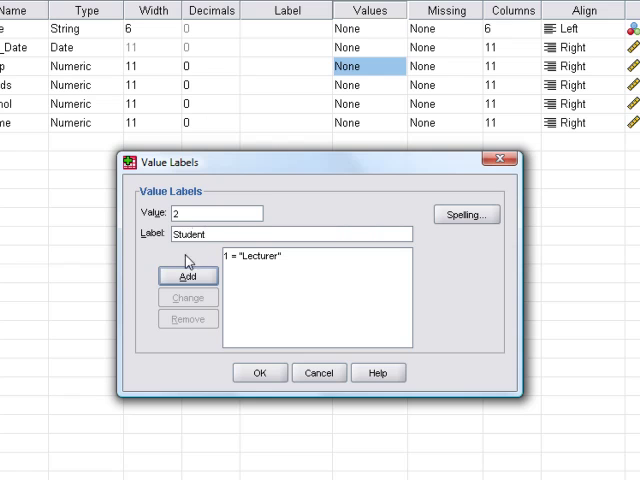
pyautogui.click(187, 276)
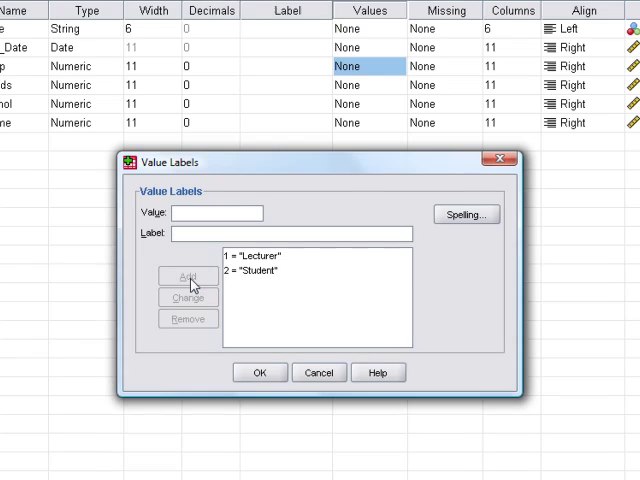
pyautogui.click(259, 372)
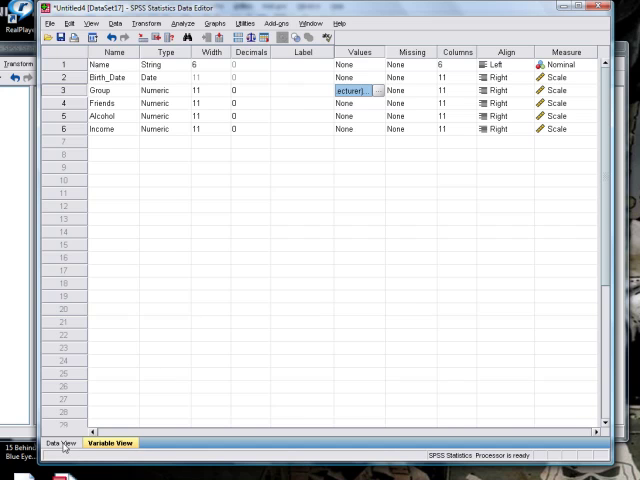
# Create variable Neurotic in row 7 with 0 decimals, then return to Data View.
pyautogui.click(61, 442)
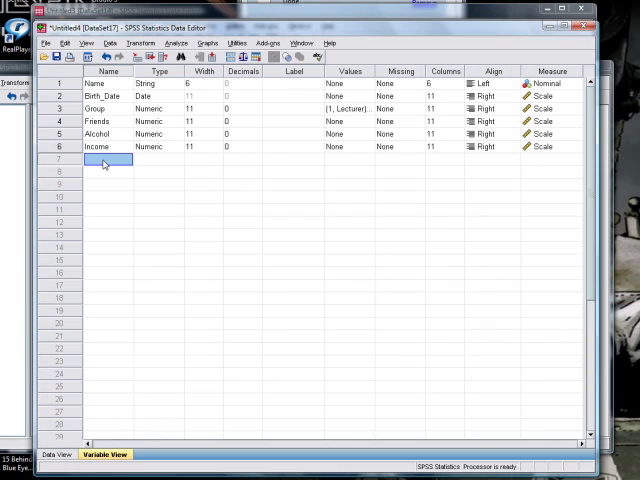
pyautogui.write('Neurotic')
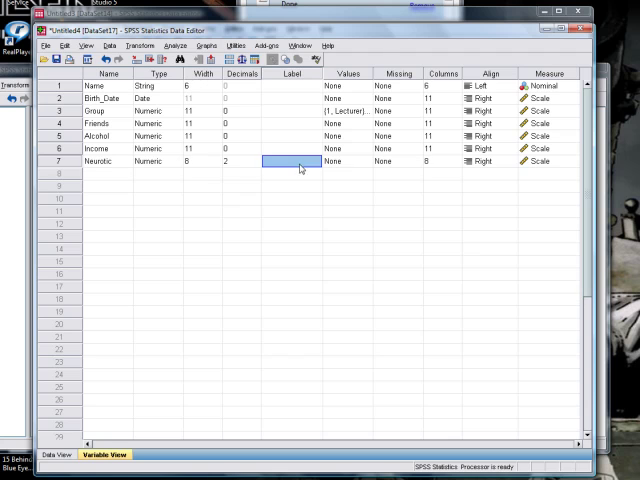
pyautogui.moveTo(443, 178)
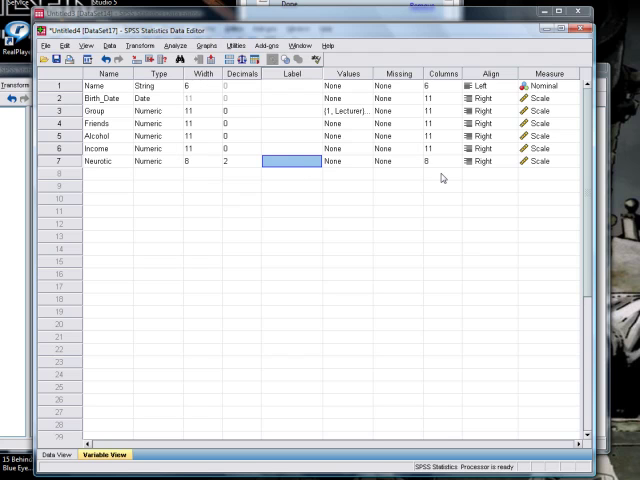
pyautogui.click(240, 161)
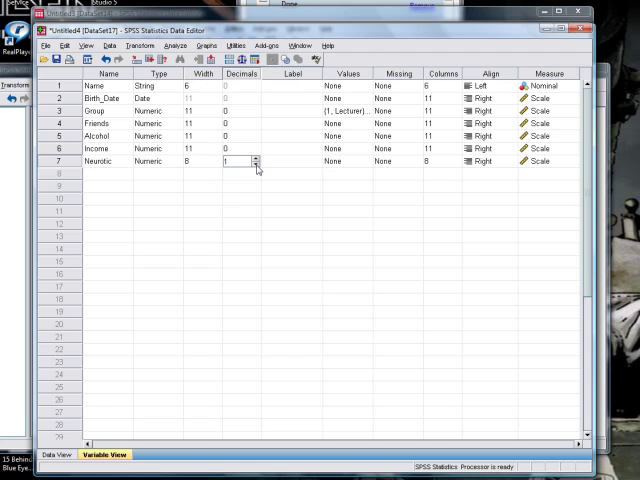
pyautogui.click(256, 164)
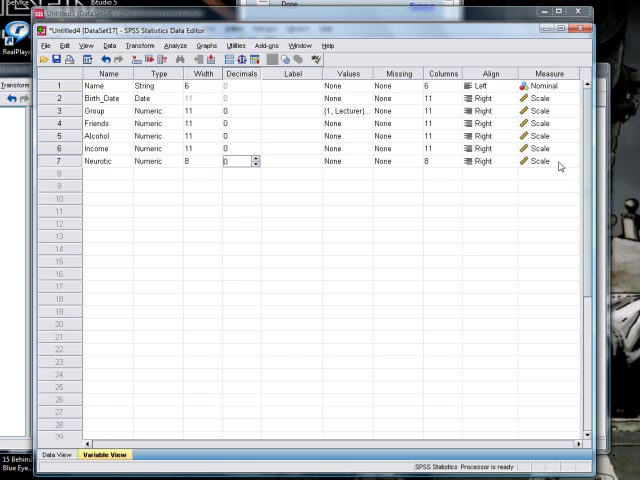
pyautogui.click(58, 454)
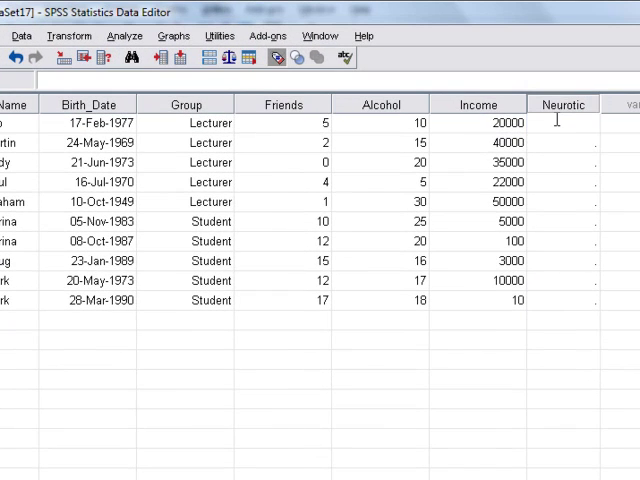
# Enter the ten Neurotic scores, from 10 for Leo through 13 for Mark.
pyautogui.write('10')
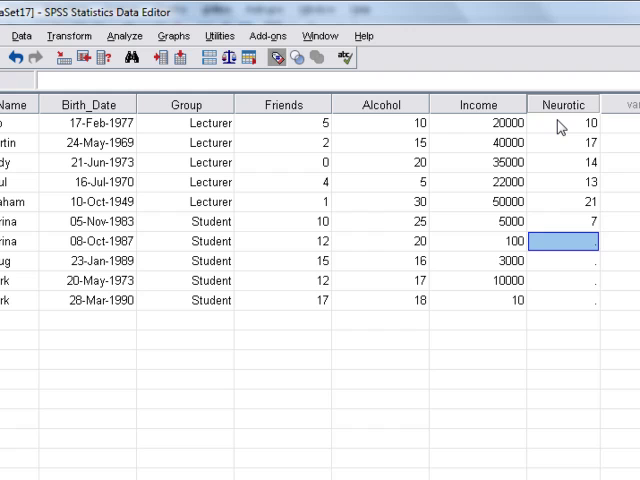
pyautogui.write('9')
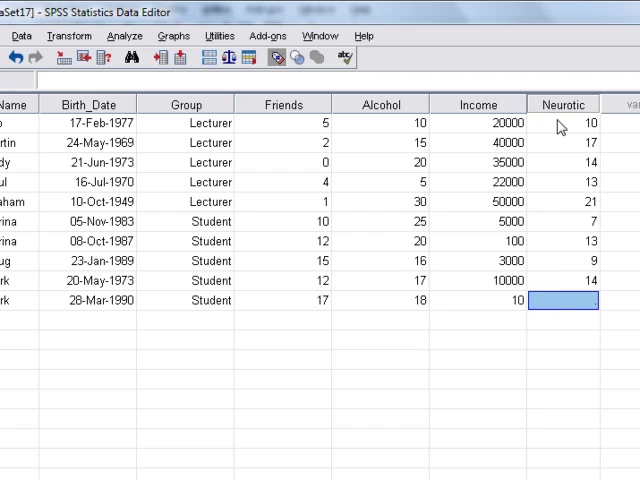
pyautogui.write('13')
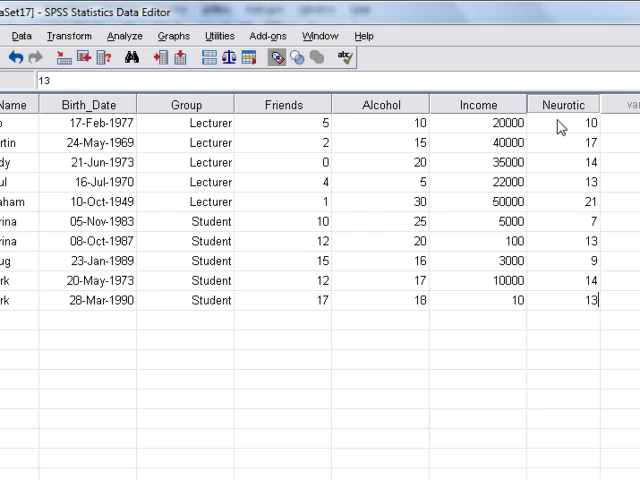
pyautogui.click(562, 320)
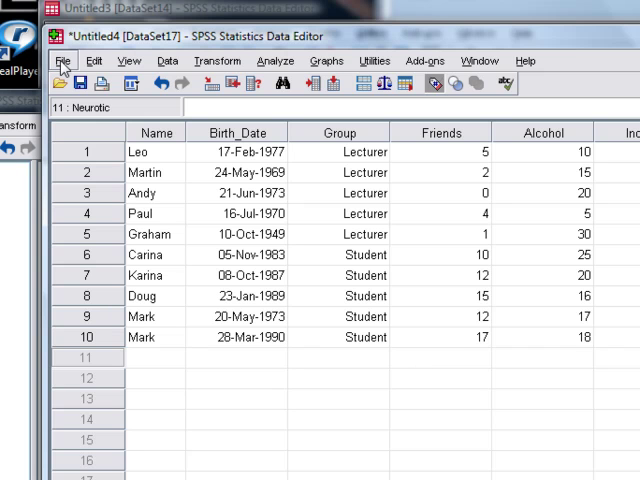
# Save As type Excel 2007 (*.xlsx), targeting Lecturer Data 2008.xlsx.
pyautogui.click(63, 60)
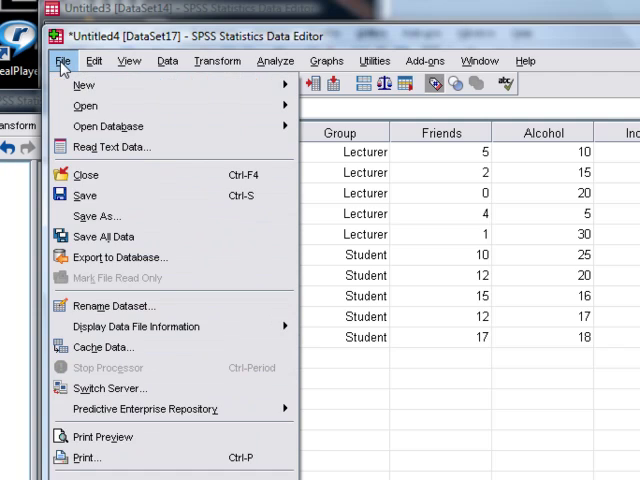
pyautogui.moveTo(95, 202)
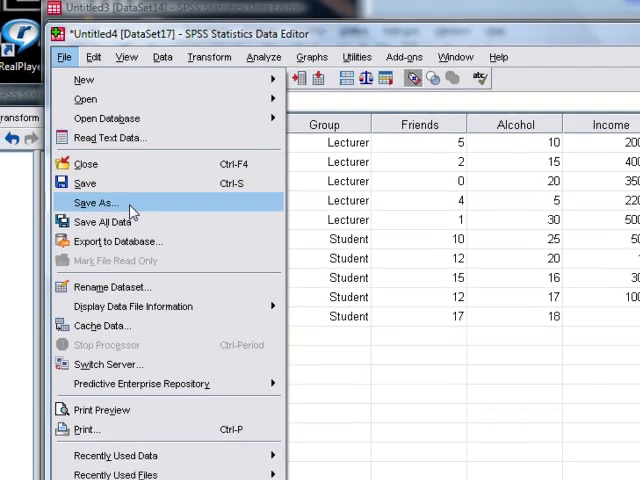
pyautogui.click(95, 202)
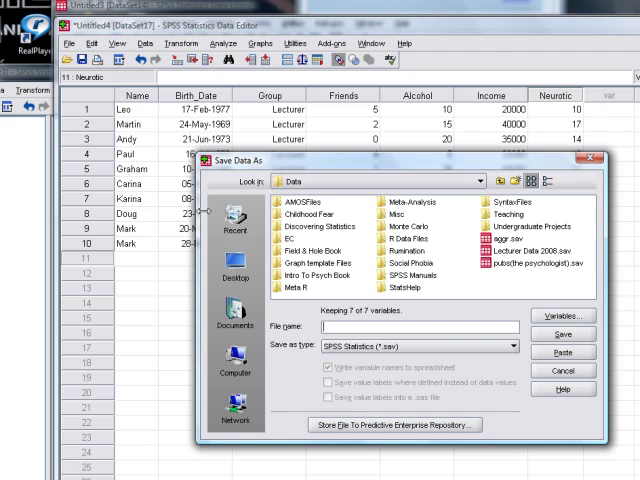
pyautogui.moveTo(438, 352)
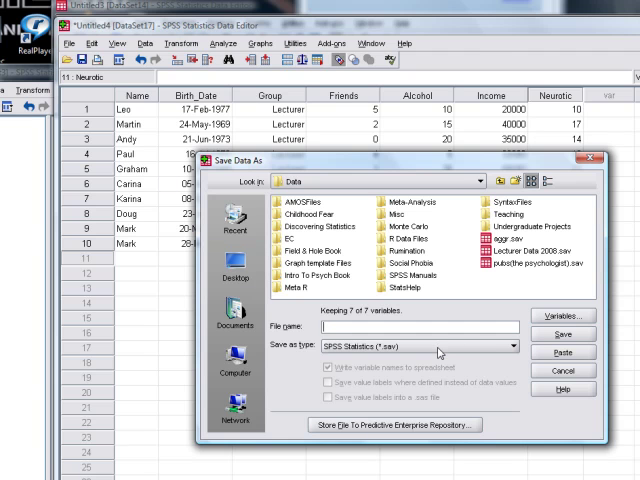
pyautogui.click(505, 332)
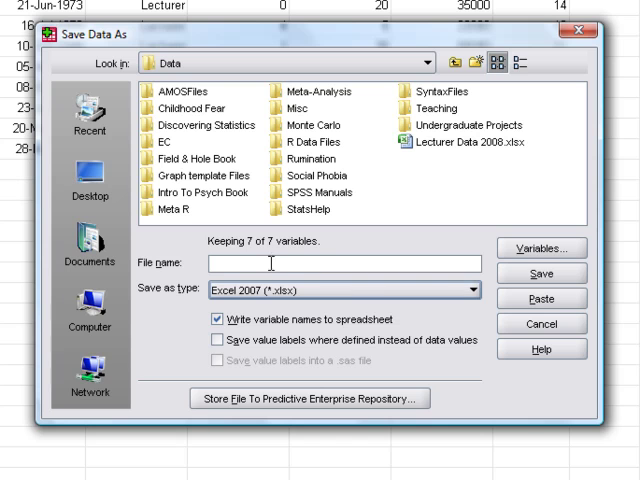
pyautogui.moveTo(424, 147)
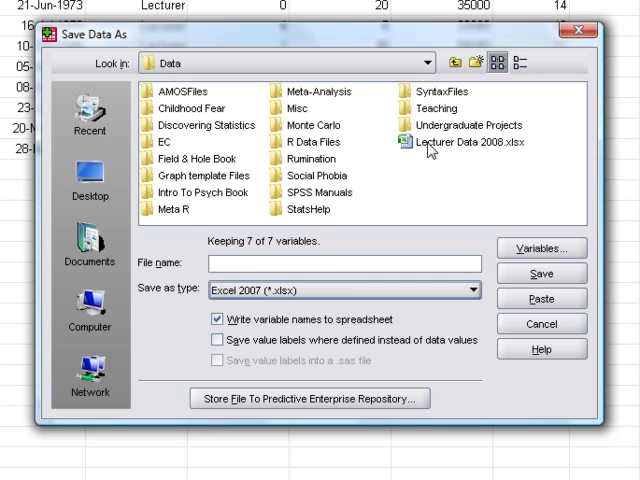
pyautogui.click(452, 142)
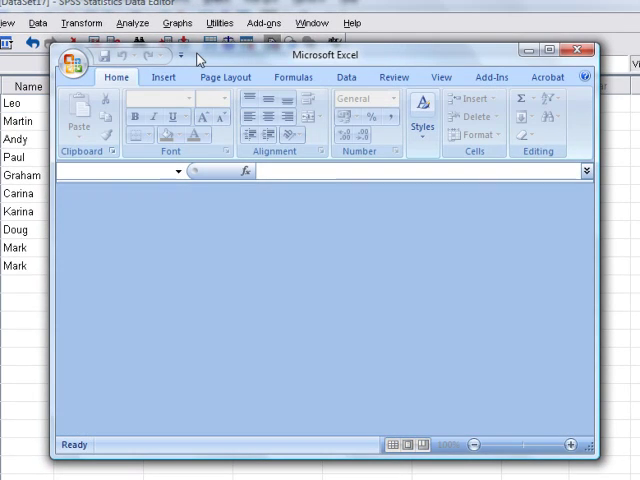
# Widen column B so every Birth_Date value displays in full.
pyautogui.click(75, 60)
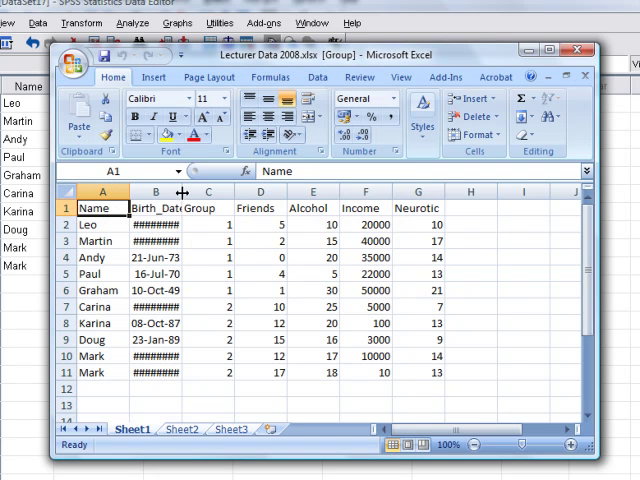
pyautogui.moveTo(183, 192); pyautogui.dragTo(205, 192)
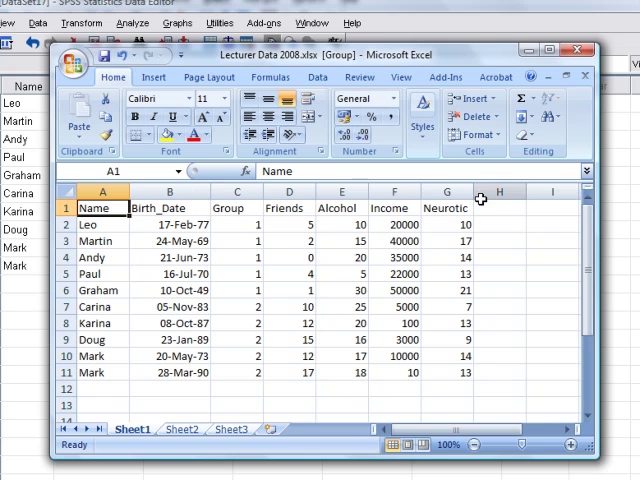